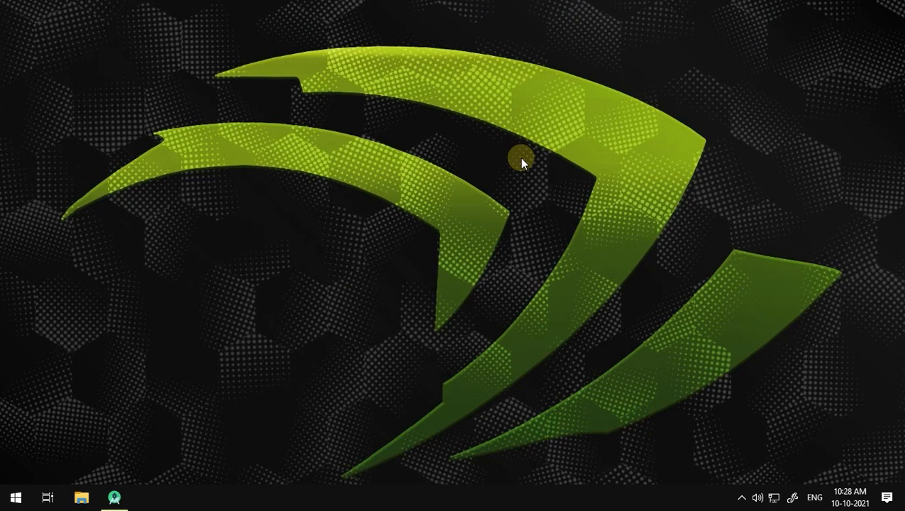
pyautogui.moveTo(463, 277)
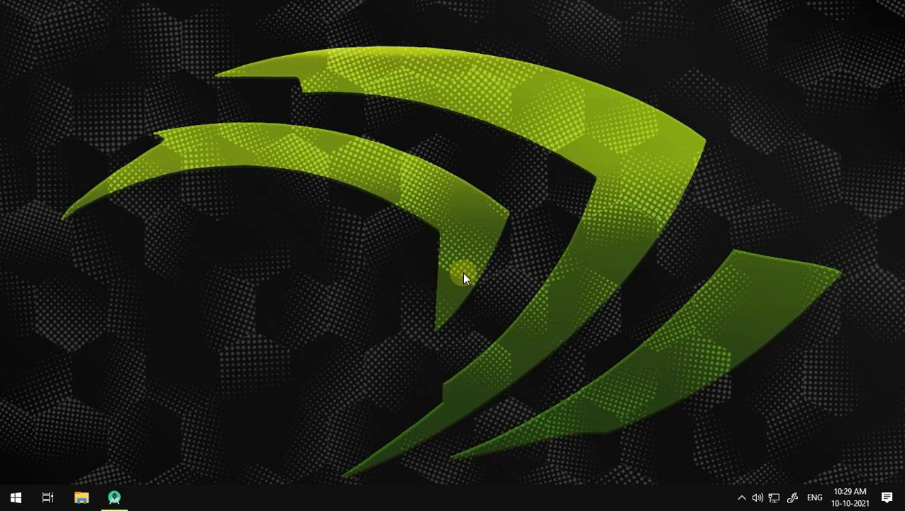
pyautogui.moveTo(459, 272)
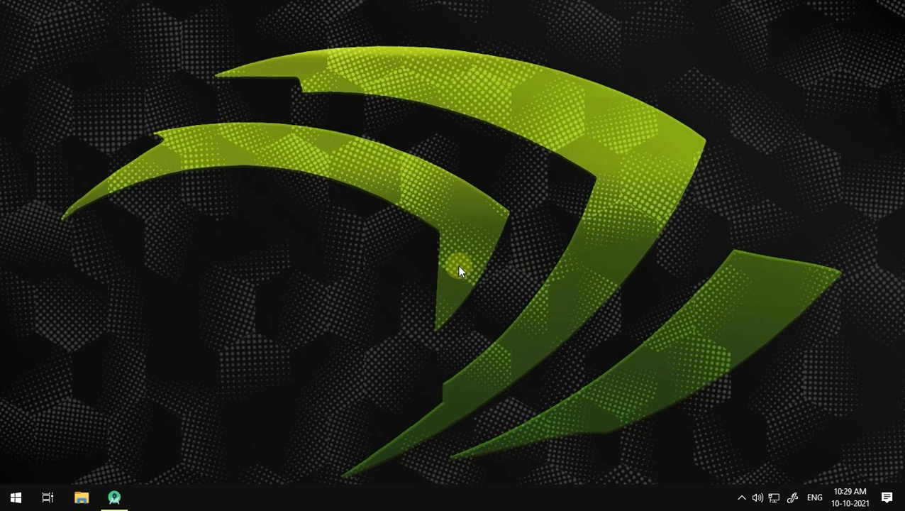
# - Start a Windows 10 search for "remote" from the Start button
pyautogui.click(15, 497)
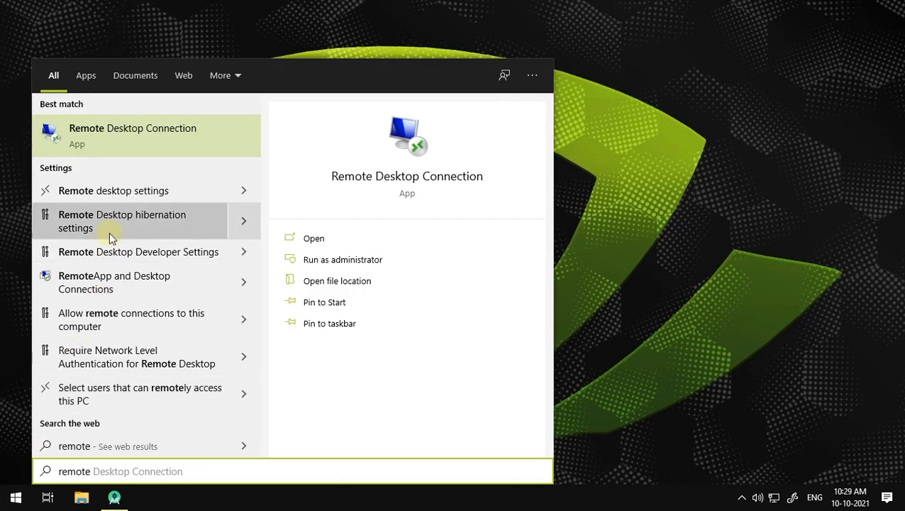
pyautogui.moveTo(163, 194)
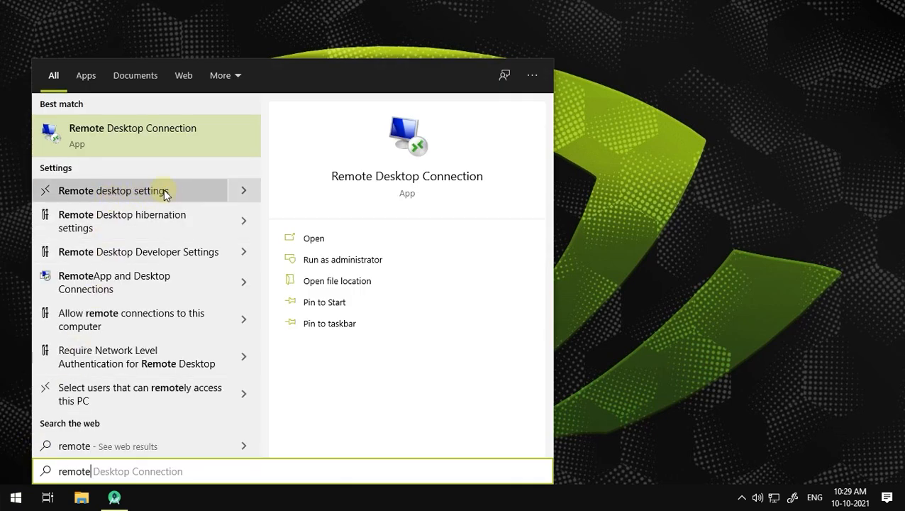
# - Switch Enable Remote Desktop to On in the Remote desktop settings page and confirm
pyautogui.click(113, 190)
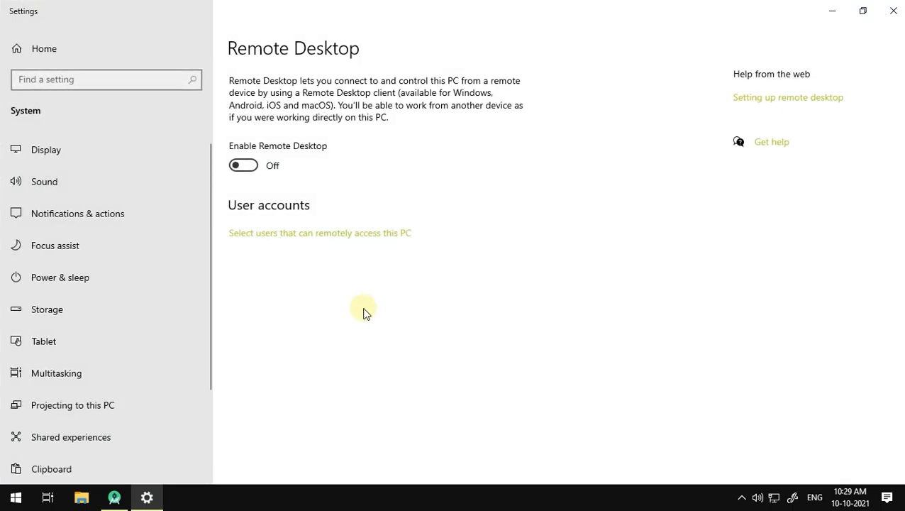
pyautogui.click(244, 164)
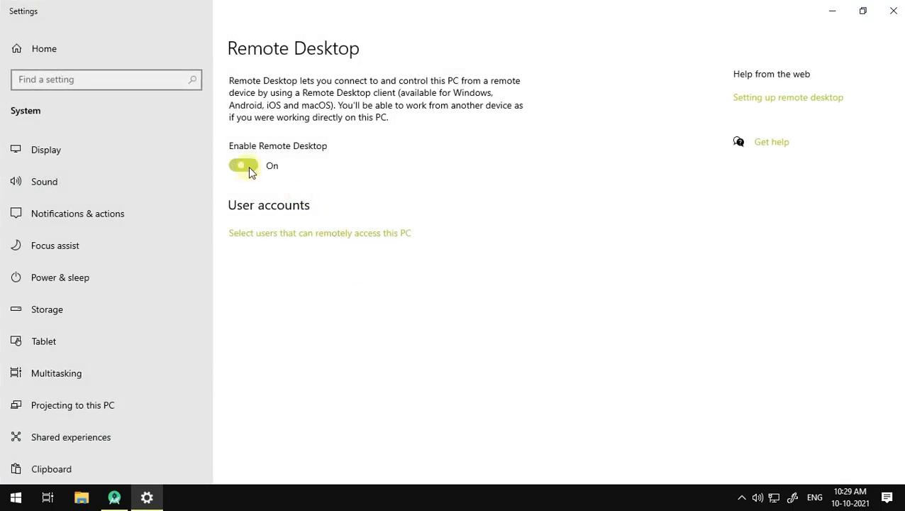
pyautogui.click(243, 166)
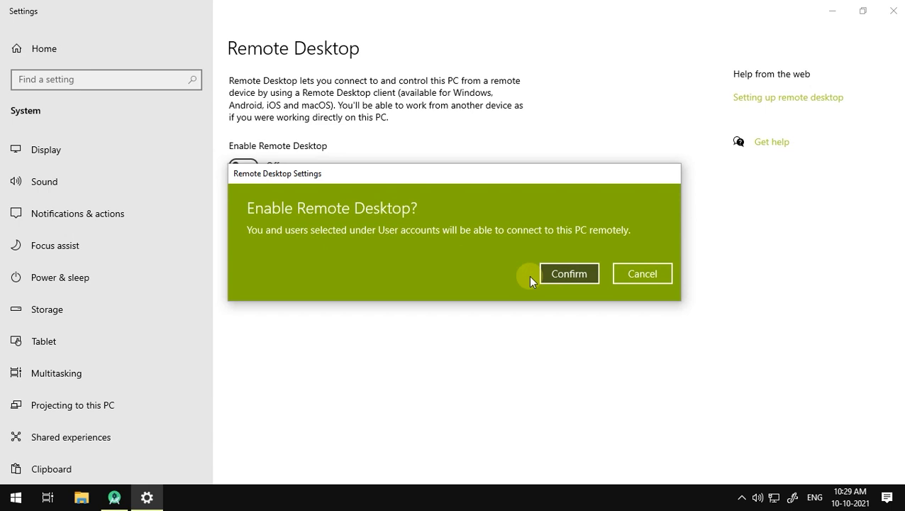
pyautogui.click(569, 273)
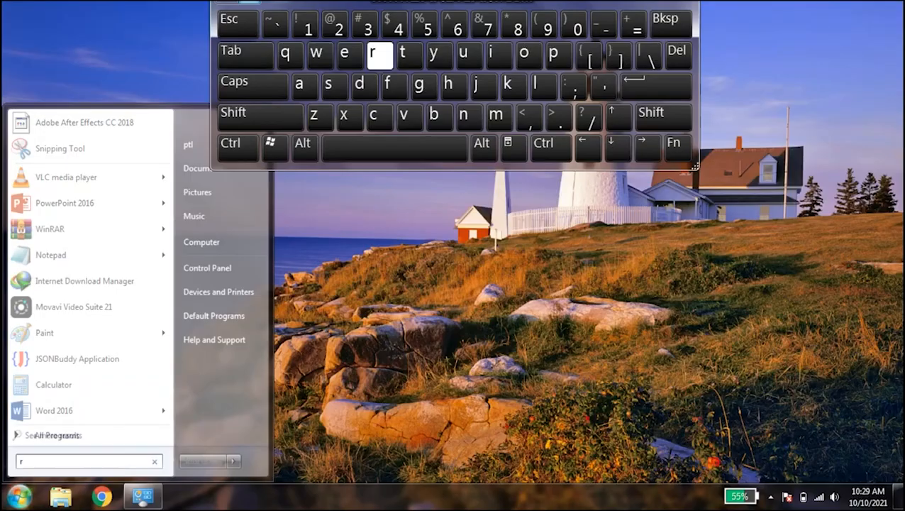
# - Search "remote" and enable Remote Assistance and Remote Desktop connections from any version
pyautogui.write('emo')
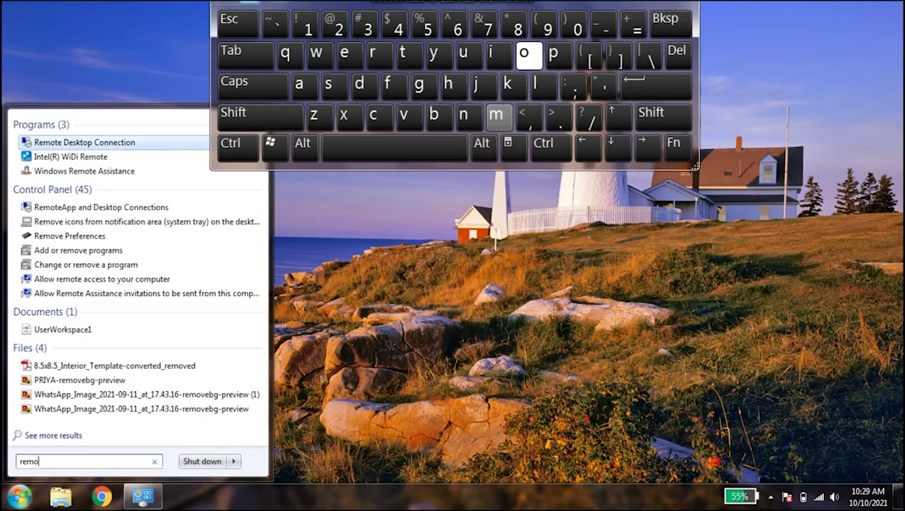
pyautogui.write('te')
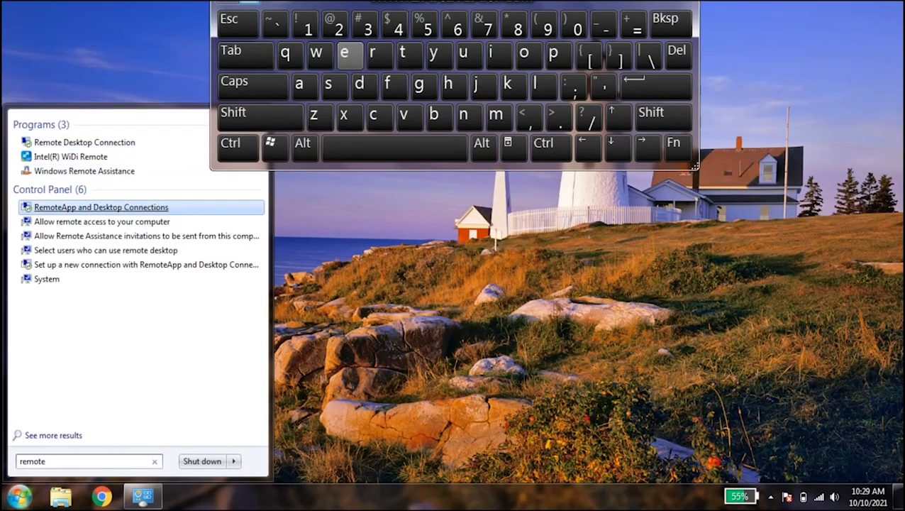
pyautogui.click(101, 221)
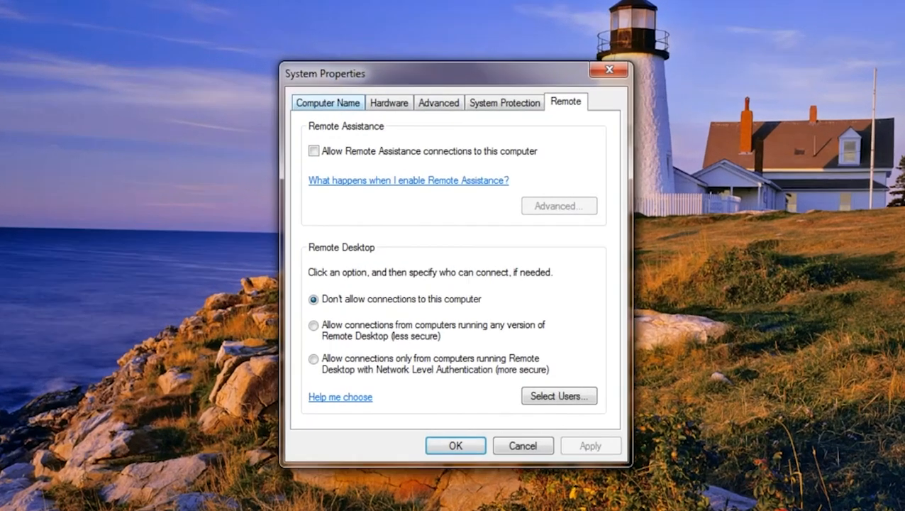
pyautogui.click(313, 150)
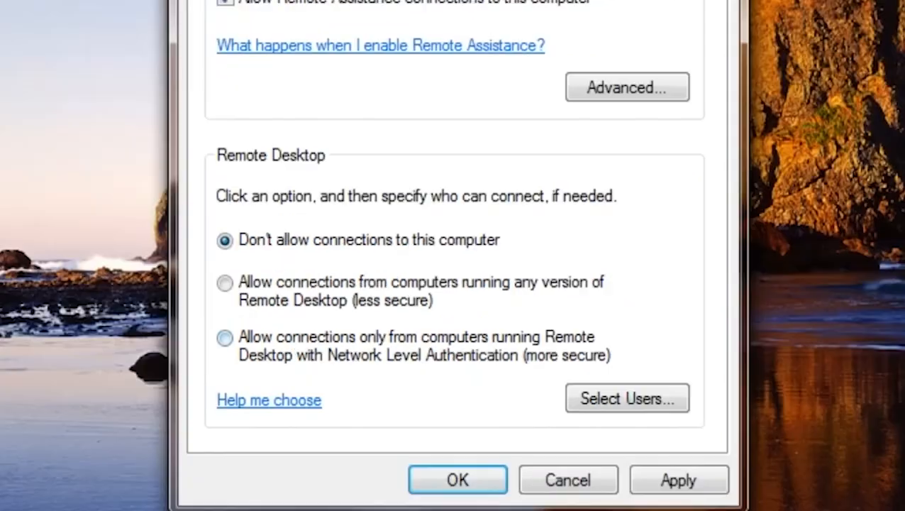
pyautogui.click(224, 337)
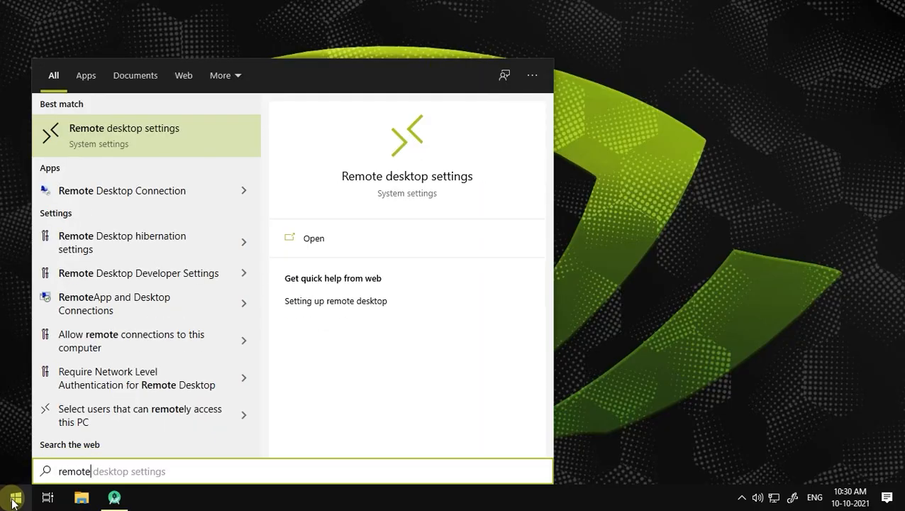
pyautogui.moveTo(131, 197)
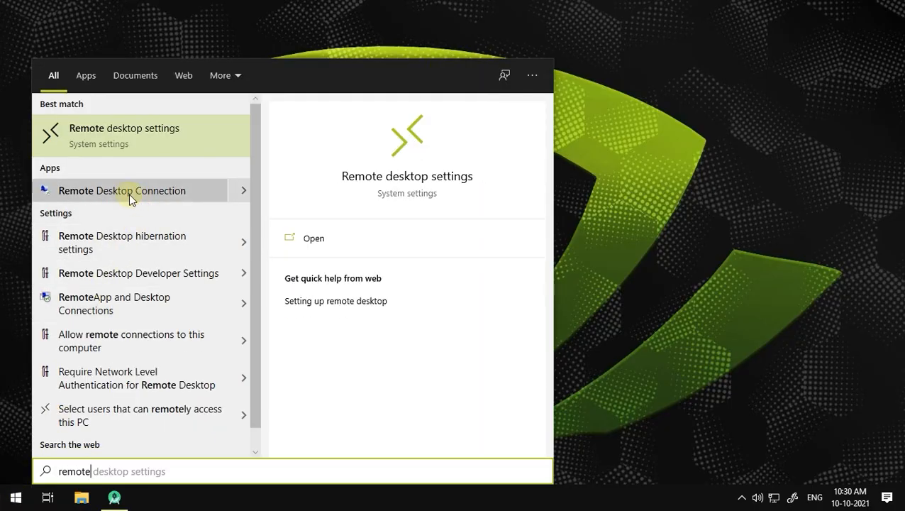
# - Launch Remote Desktop Connection and connect to computer 192.168.0.107
pyautogui.click(122, 190)
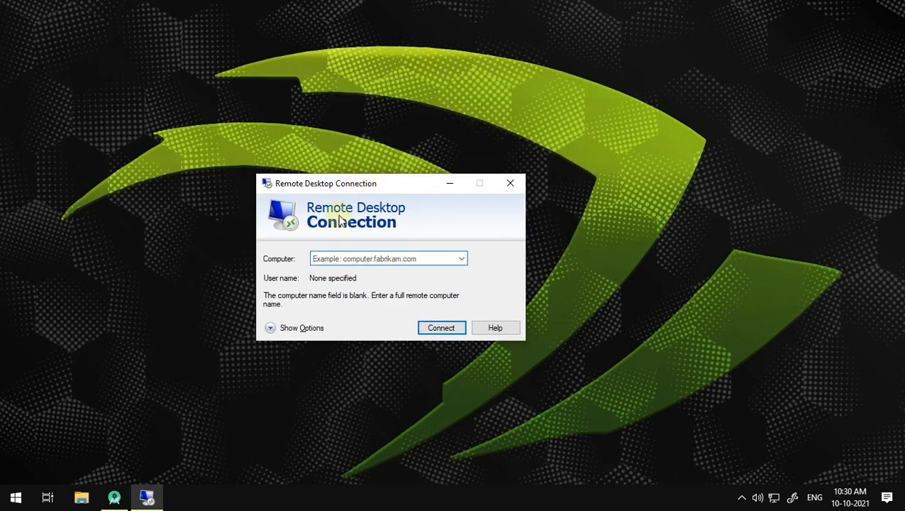
pyautogui.click(388, 259)
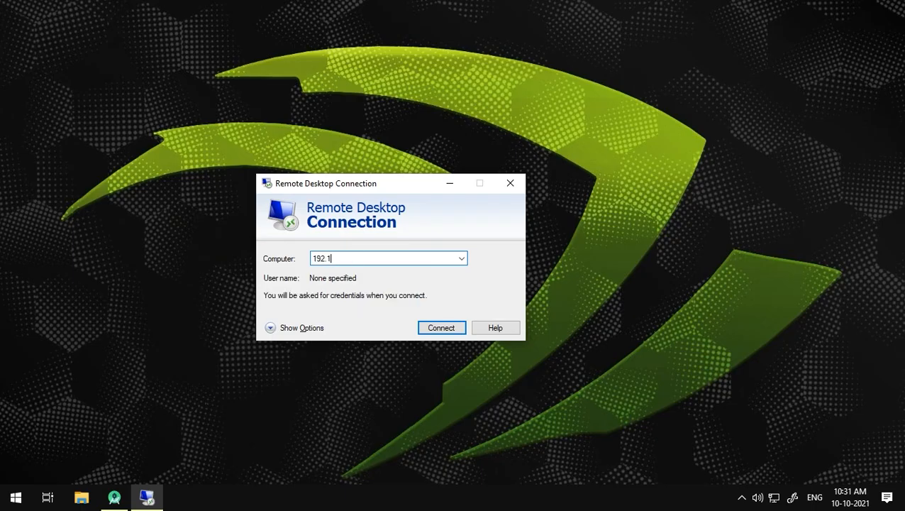
pyautogui.write('68.0')
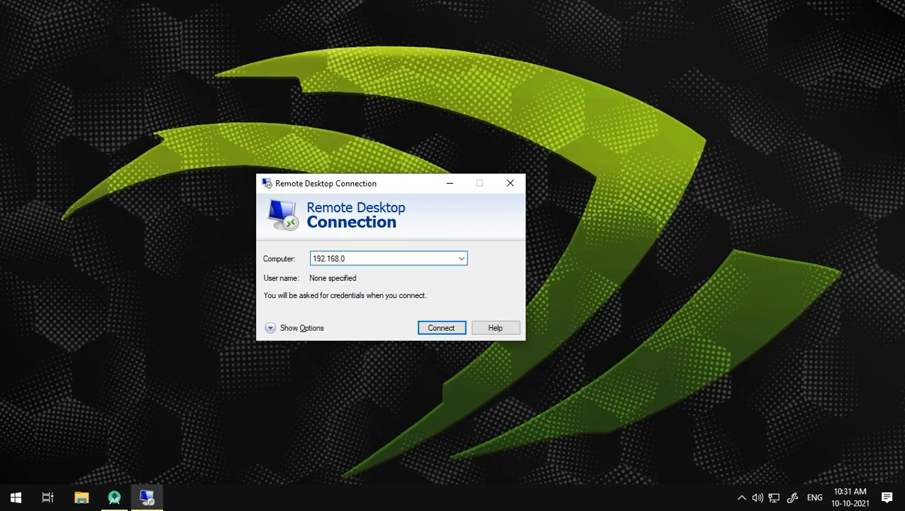
pyautogui.write('.1078')
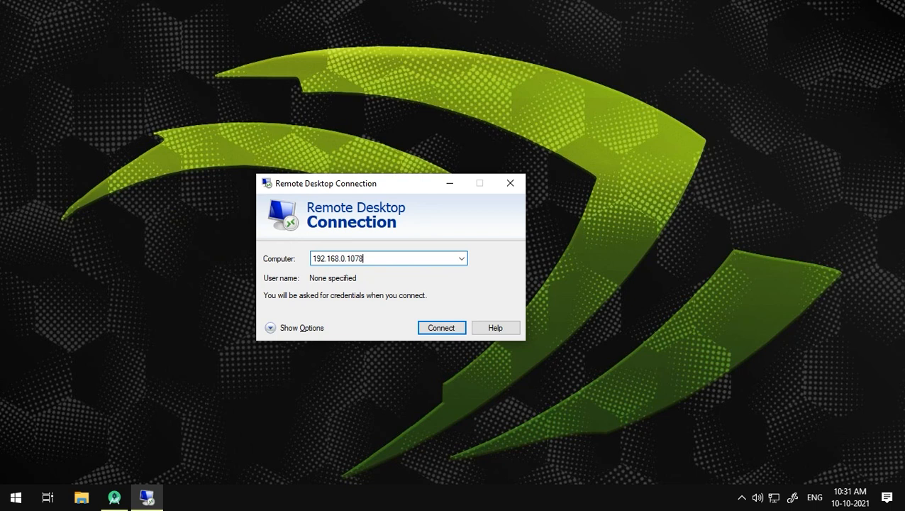
pyautogui.press('BackSpace')
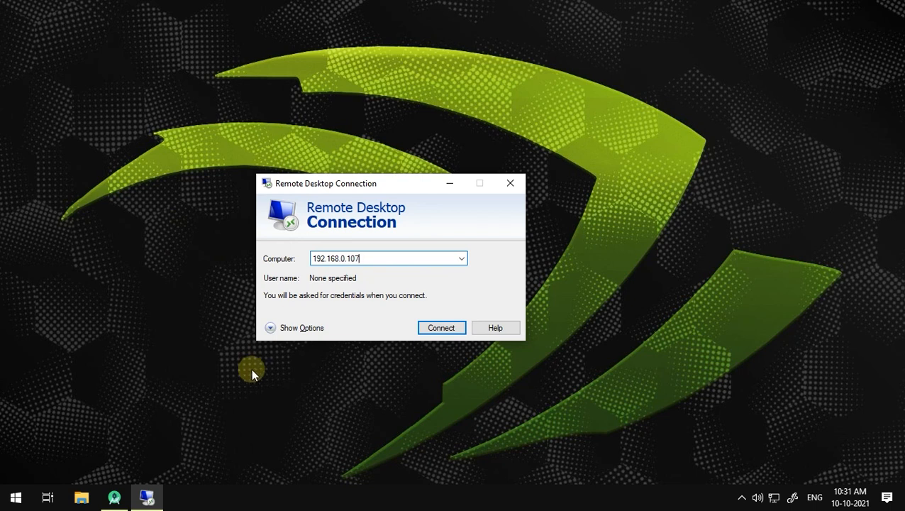
pyautogui.click(441, 327)
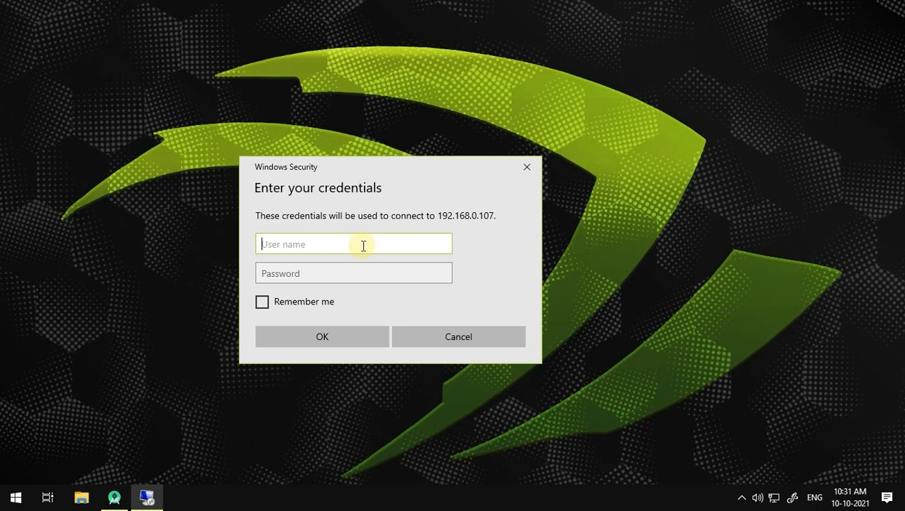
# - Sign in with user name and password, then accept the certificate without asking again
pyautogui.write('p')
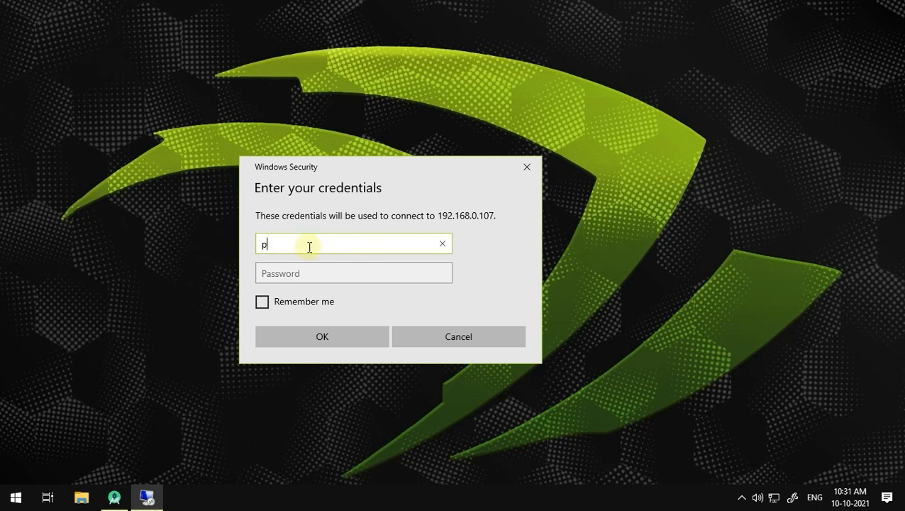
pyautogui.write('tl')
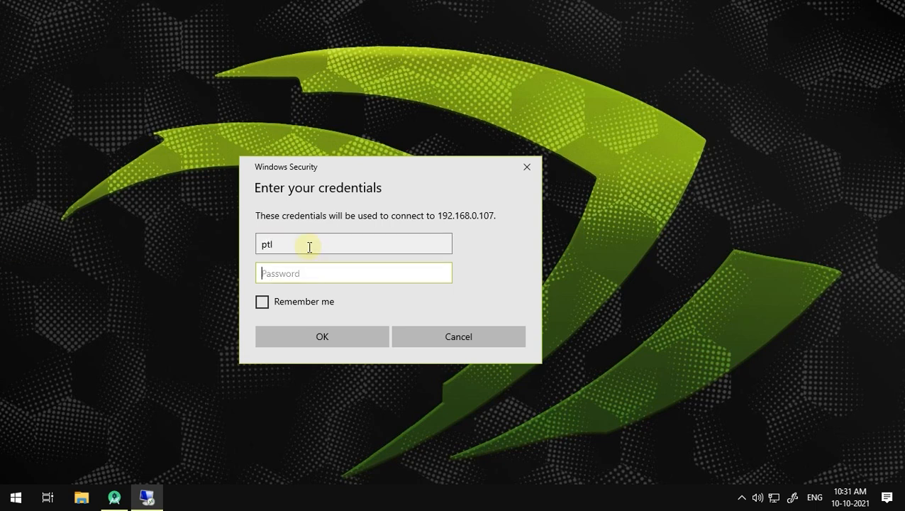
pyautogui.write('password')
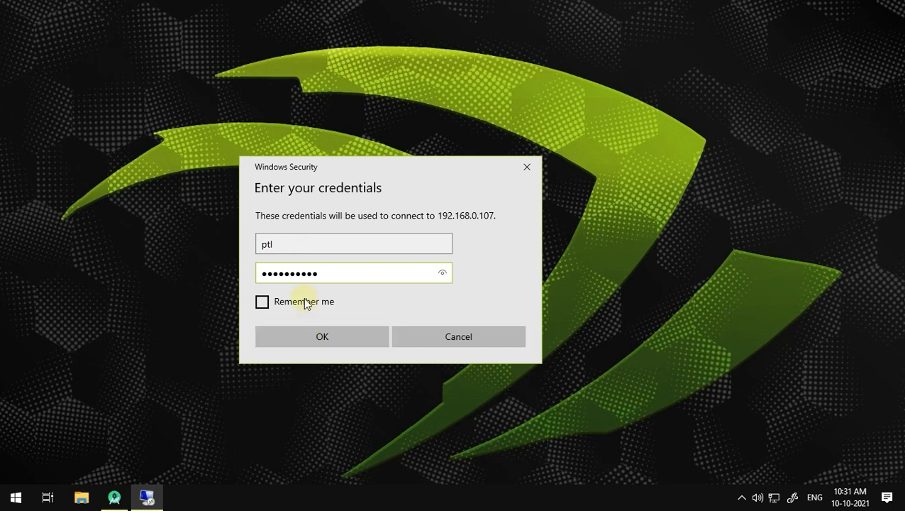
pyautogui.click(322, 336)
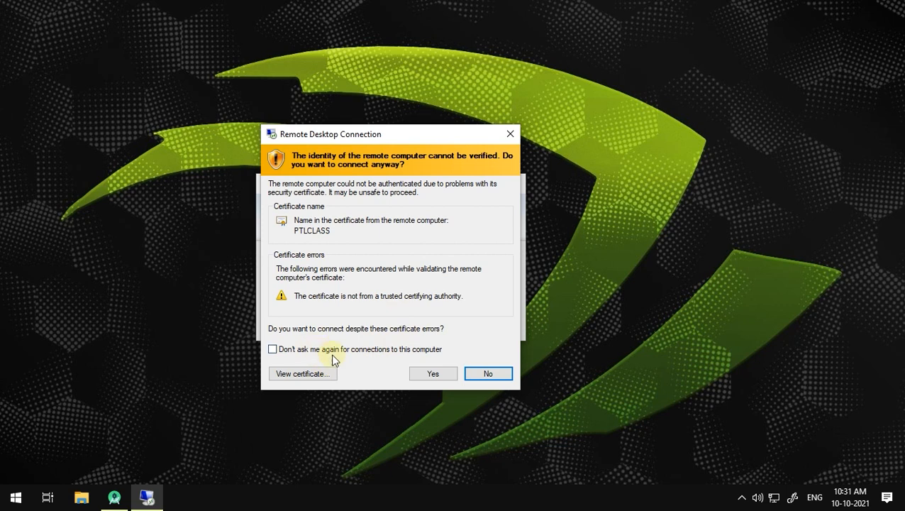
pyautogui.click(272, 348)
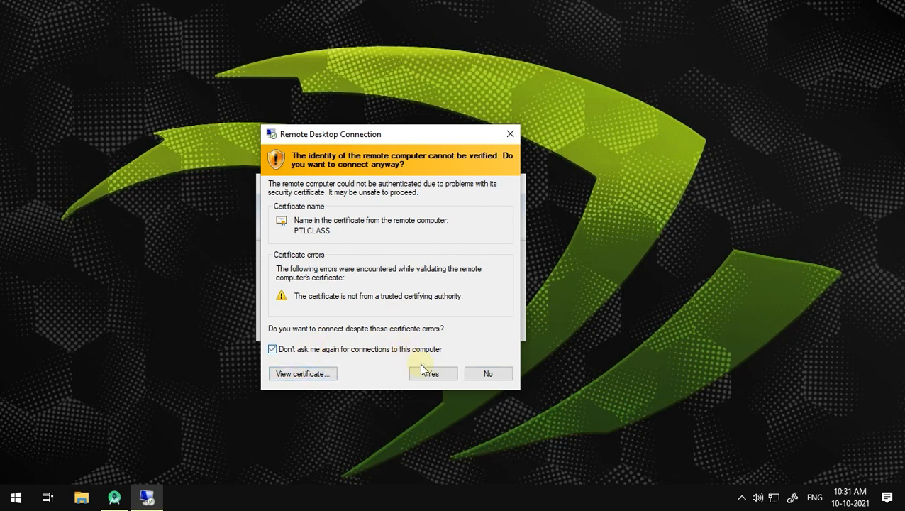
pyautogui.click(432, 373)
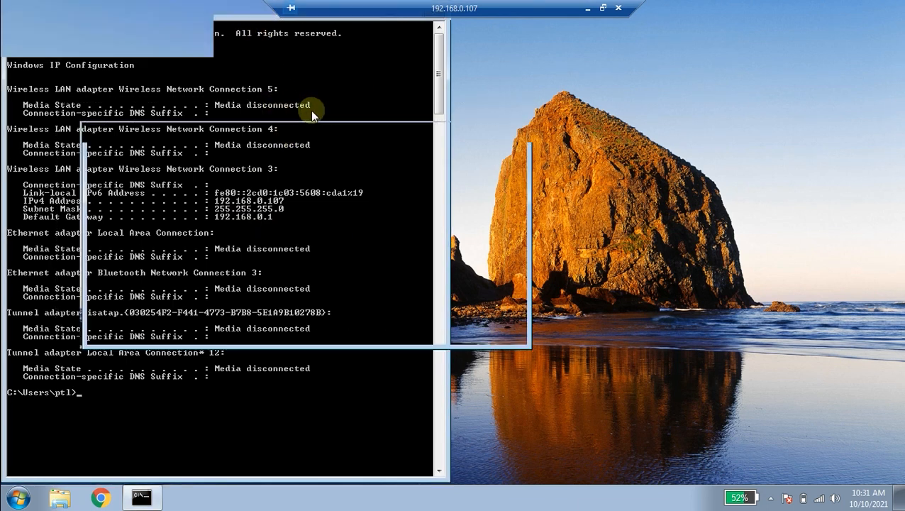
# - Minimize the Command Prompt window on the remote Windows 7 desktop
pyautogui.click(588, 8)
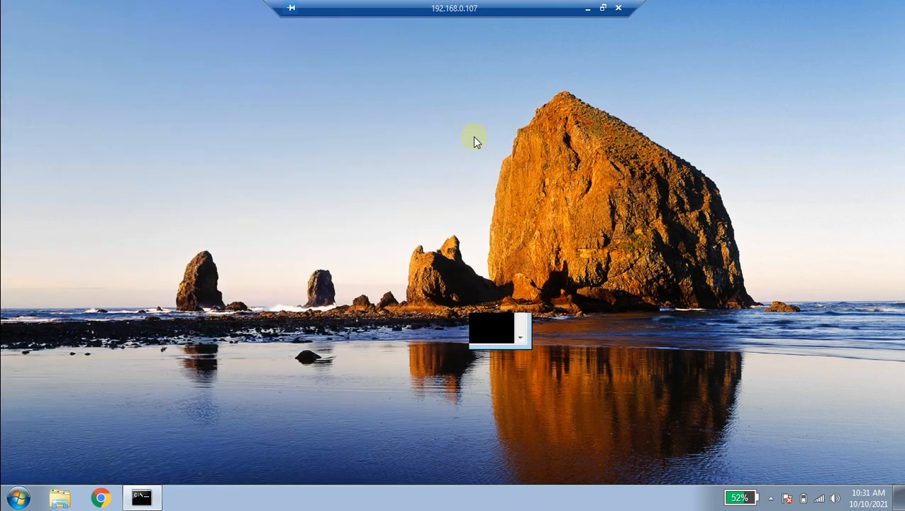